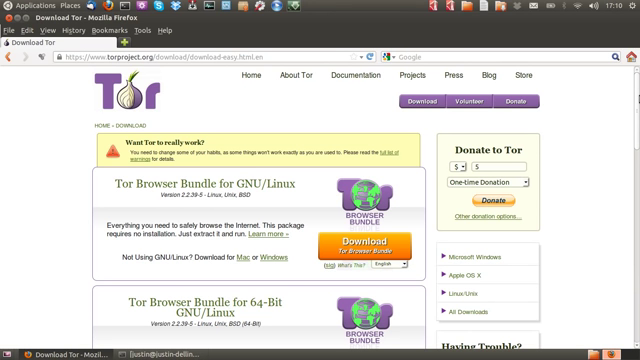
Step: Start downloading the Tor Browser Bundle for GNU/Linux from the Tor Project download page
scroll("down", 3)
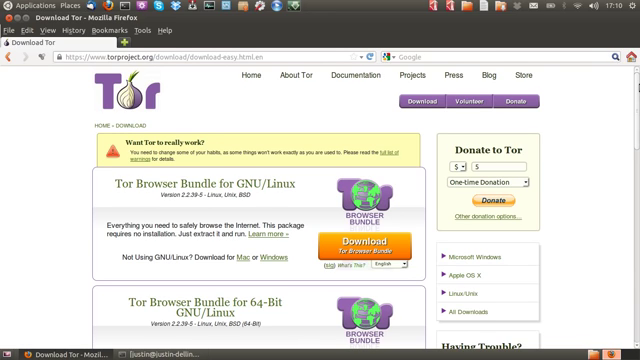
scroll("down", 3)
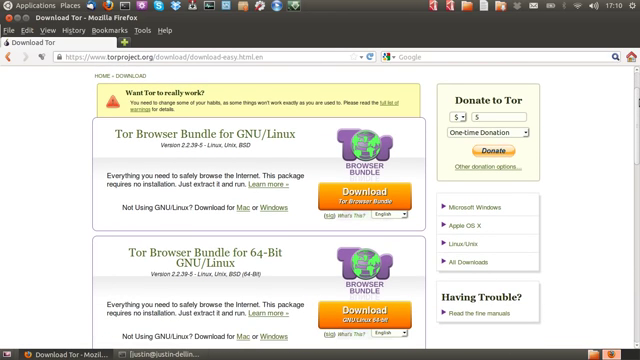
scroll("down", 3)
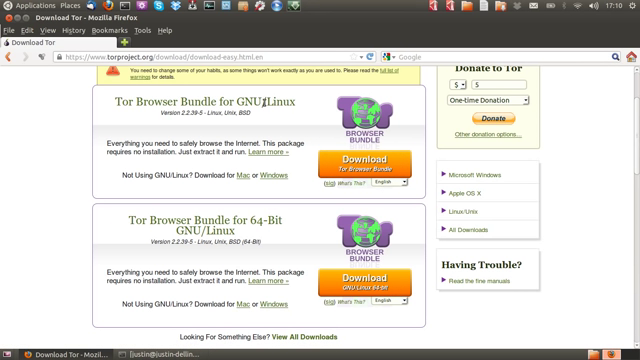
mouse_move(316, 244)
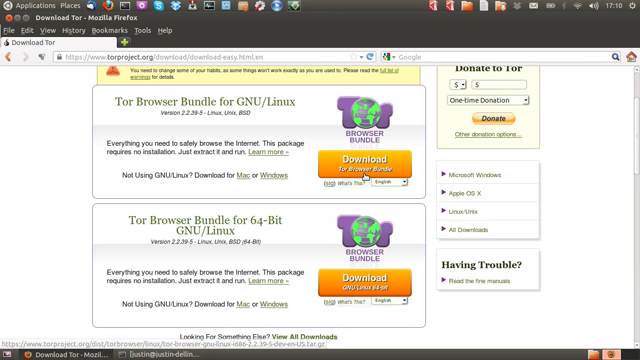
left_click(366, 162)
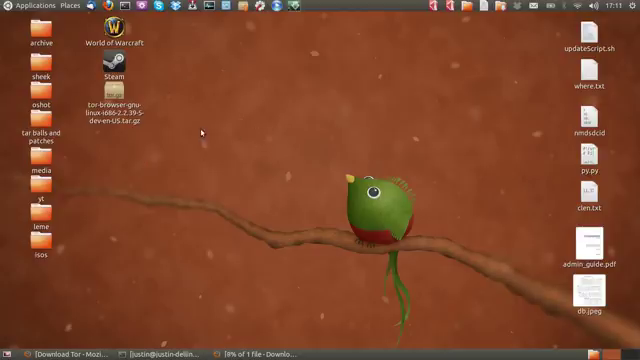
Step: Extract the downloaded tar.gz archive onto the desktop with Extract Here
right_click(104, 104)
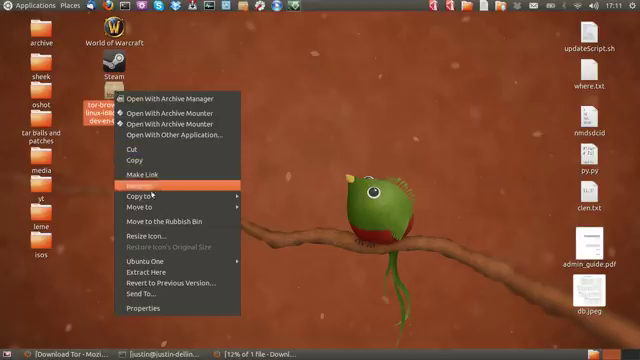
left_click(140, 264)
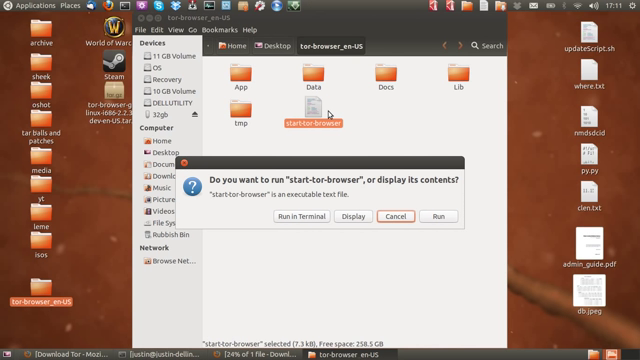
mouse_move(292, 198)
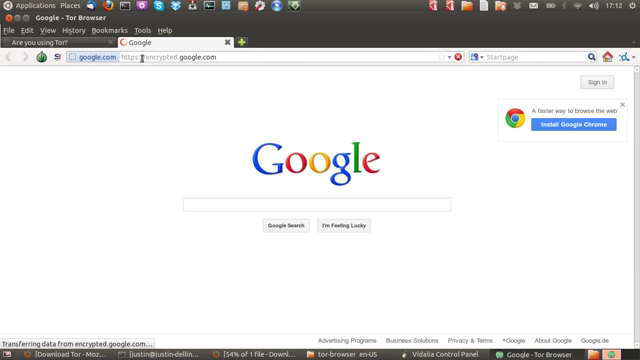
left_click(316, 204)
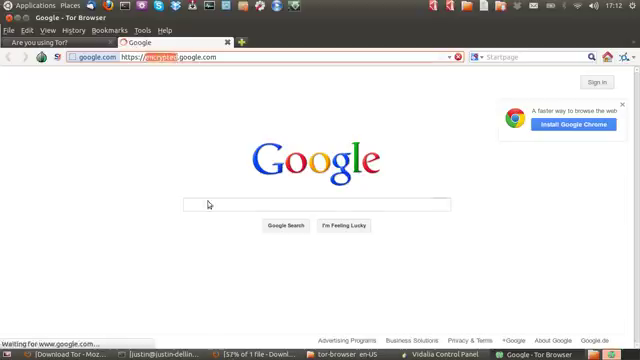
type("w")
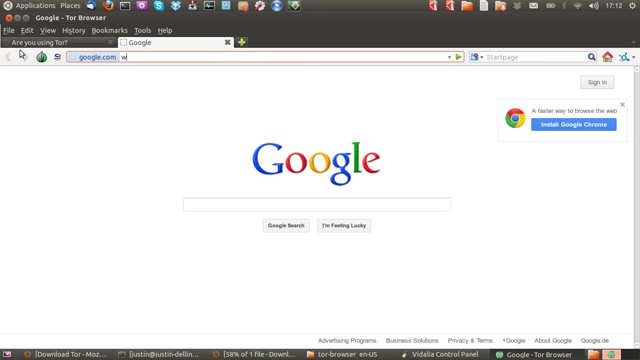
type("ww.ott")
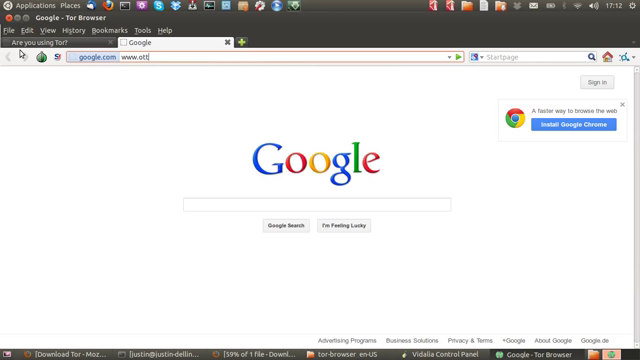
key("Return")
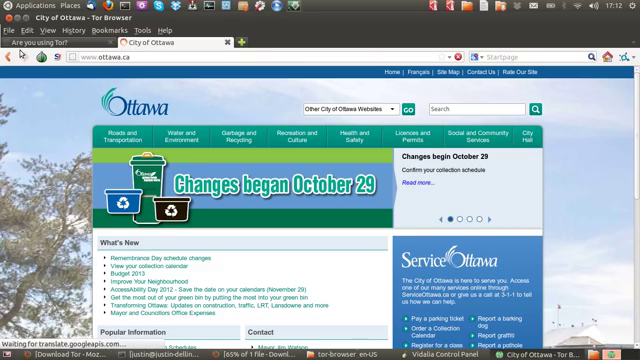
scroll("down", 3)
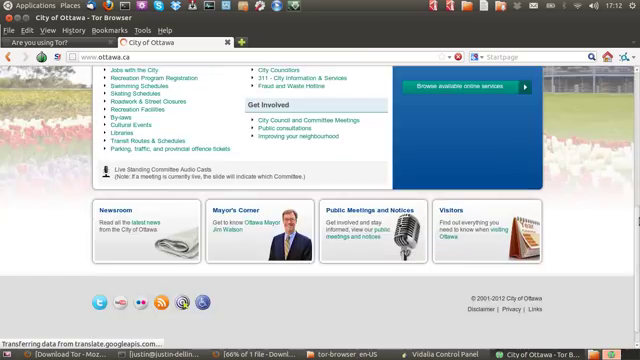